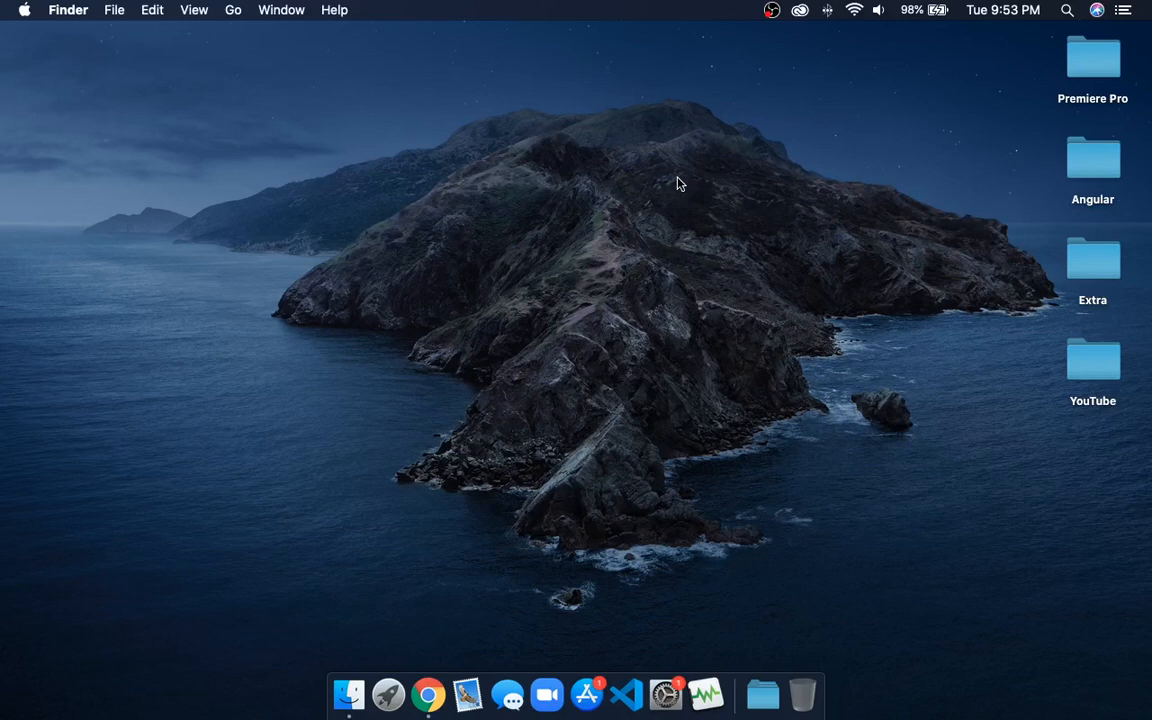
mouse_move(424, 694)
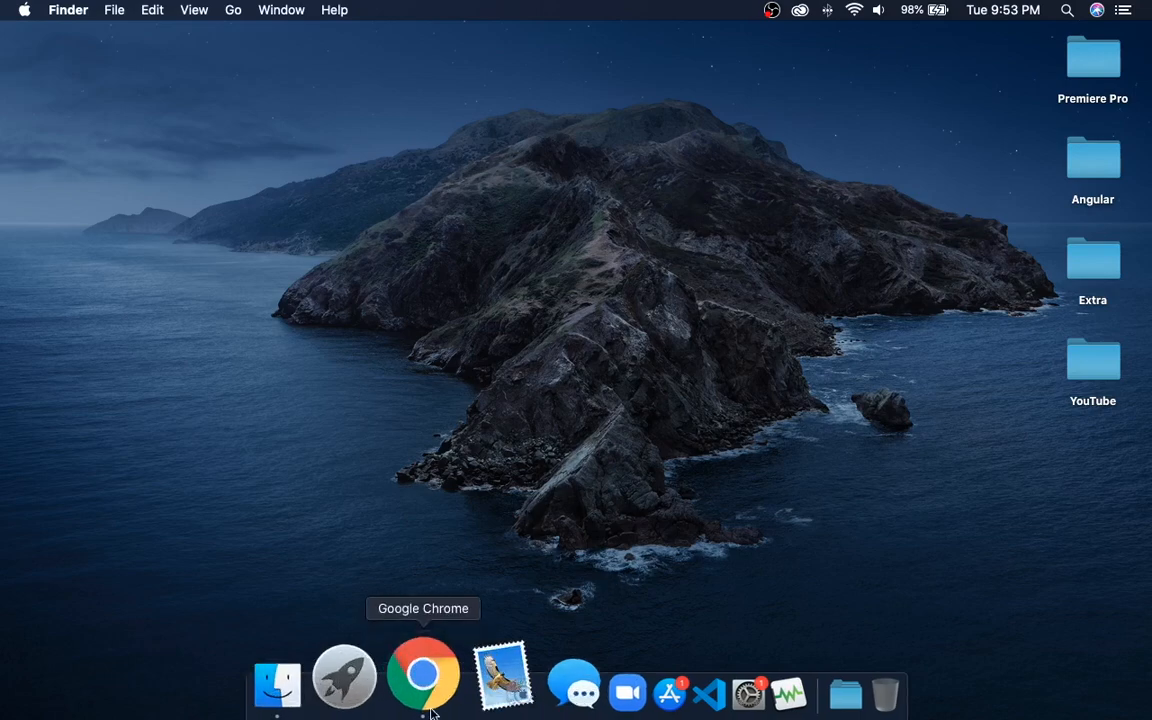
Step: Search 'mongodb' in Chrome, reach mongodb.com and enter the Server manual from Docs
click(424, 672)
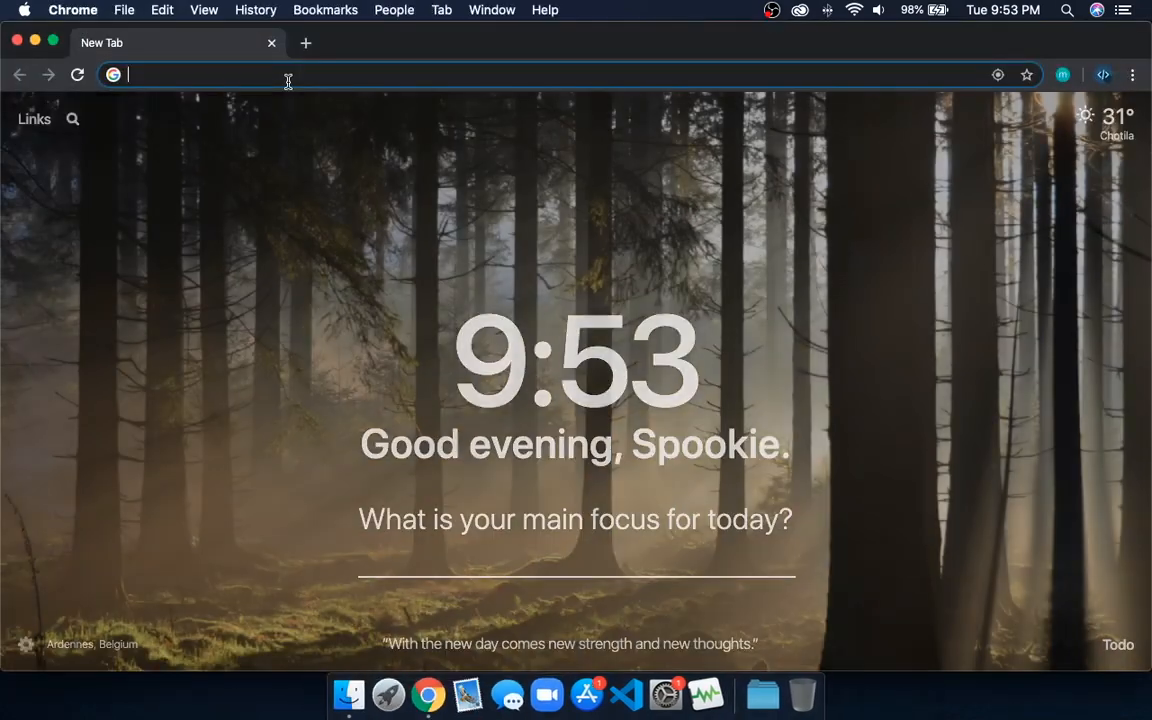
text(mongodb)
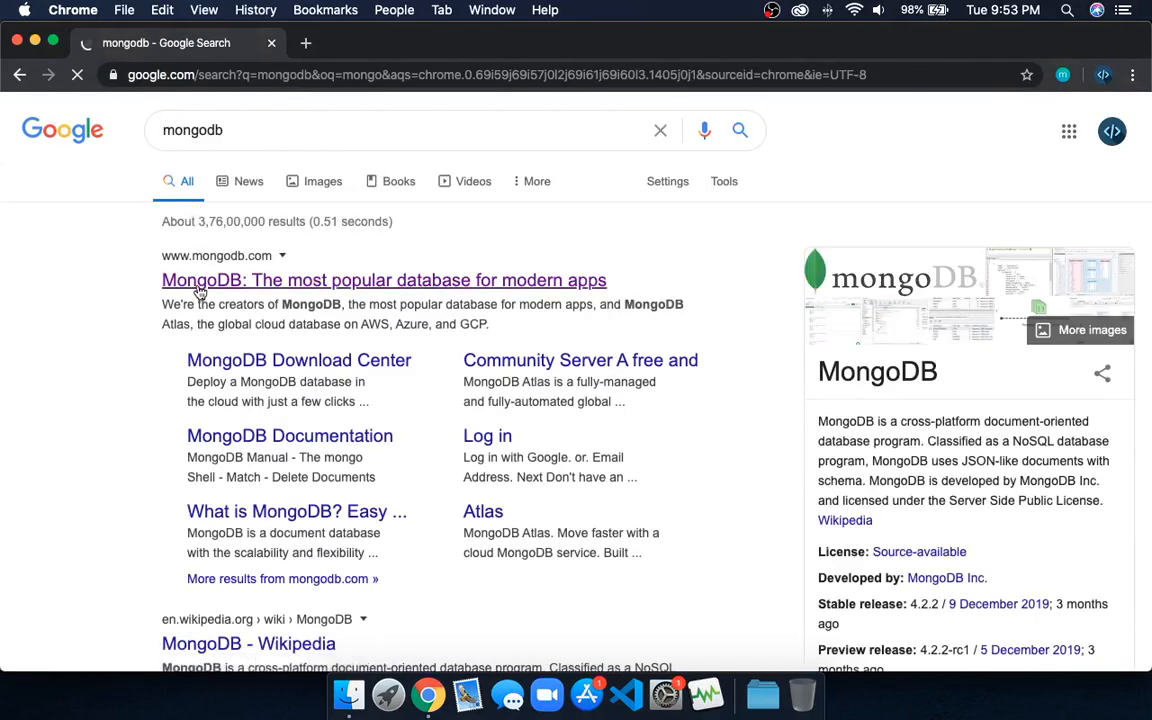
click(384, 280)
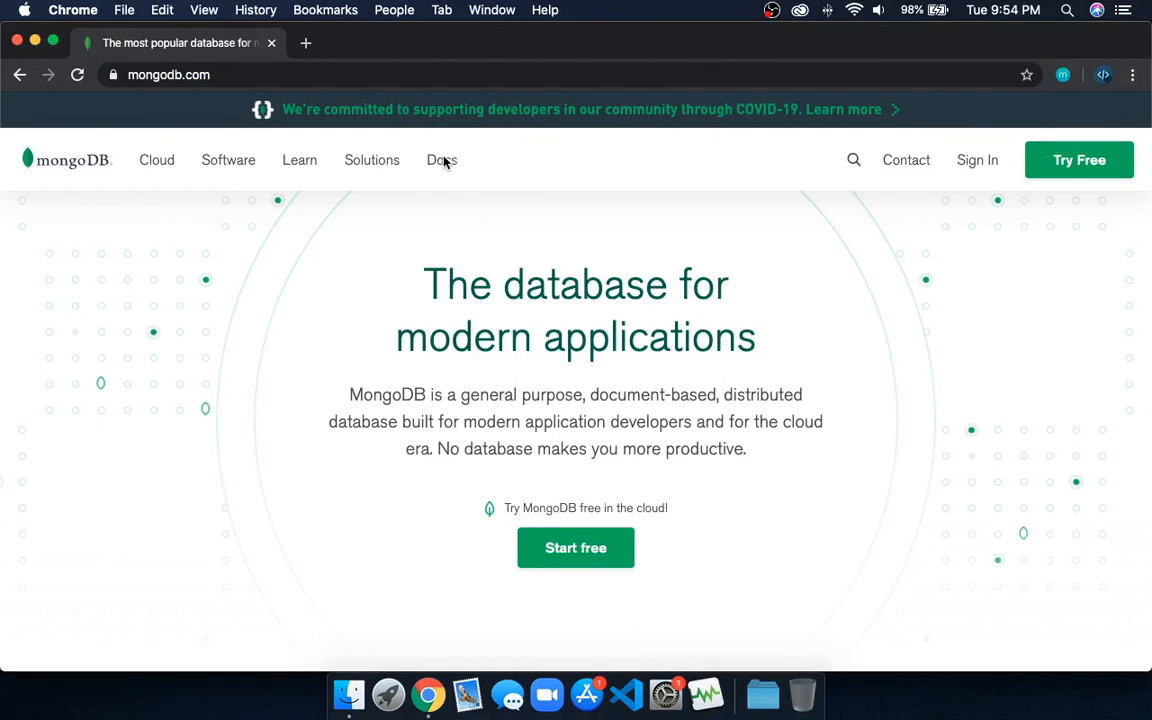
click(440, 160)
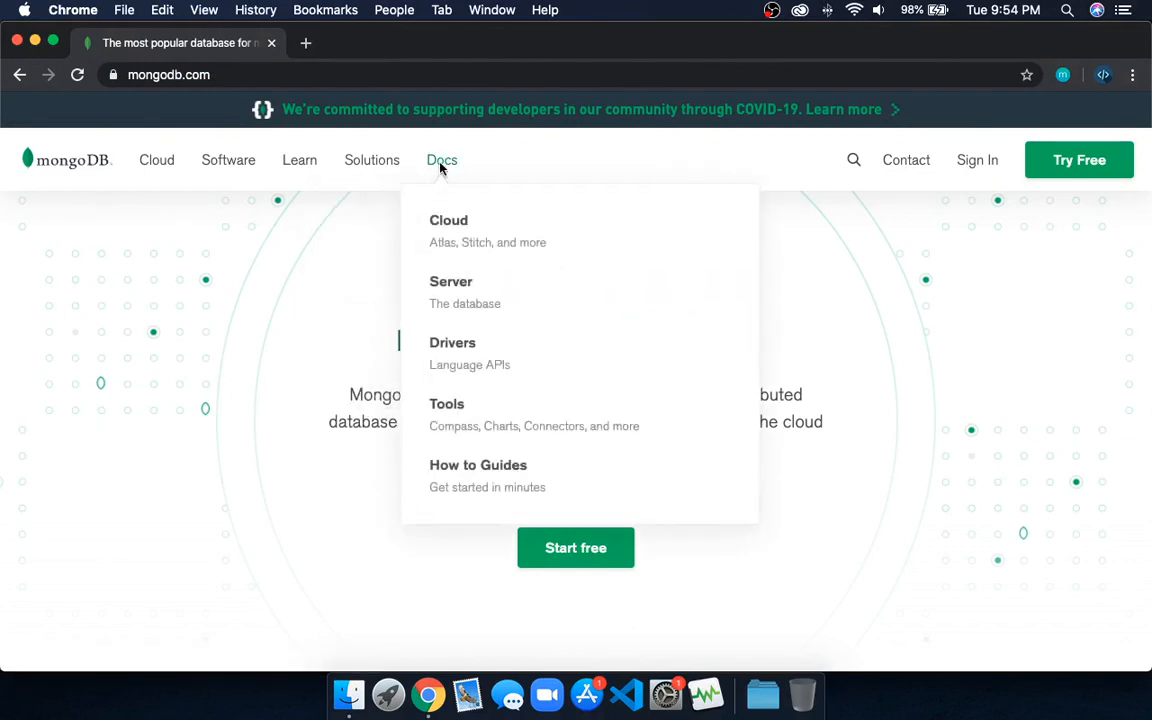
click(452, 292)
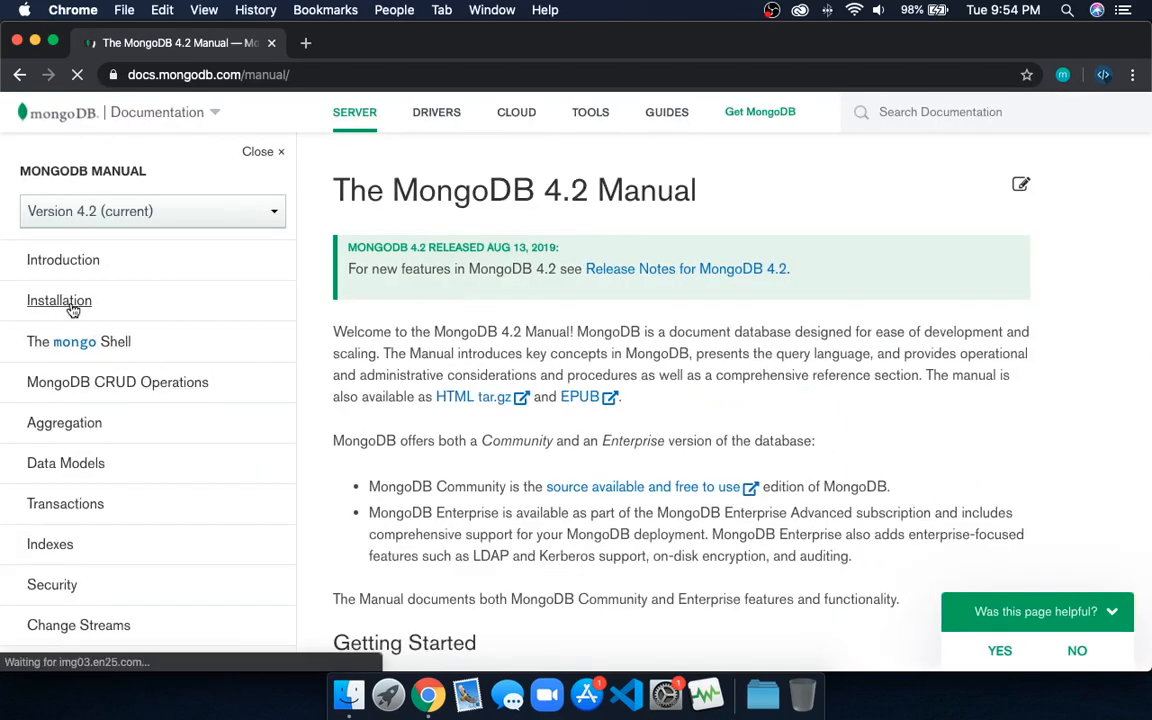
Step: Navigate Installation > Community Edition > macOS guide and scroll to its Homebrew prerequisites
click(60, 300)
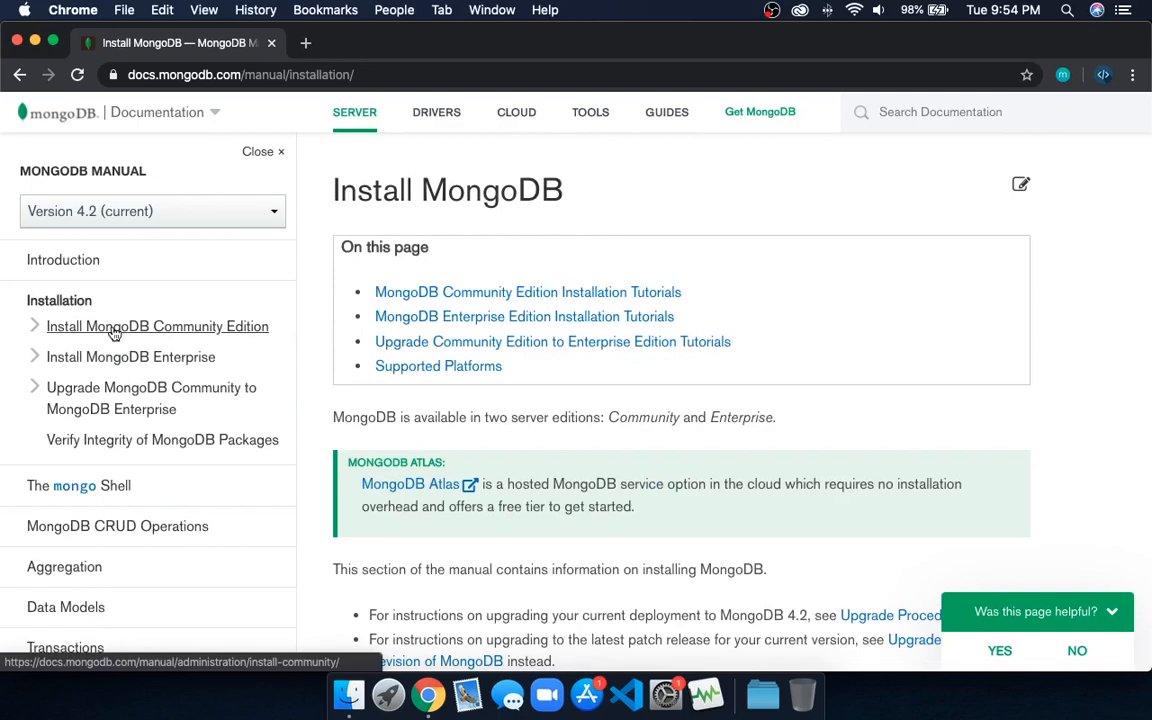
click(156, 326)
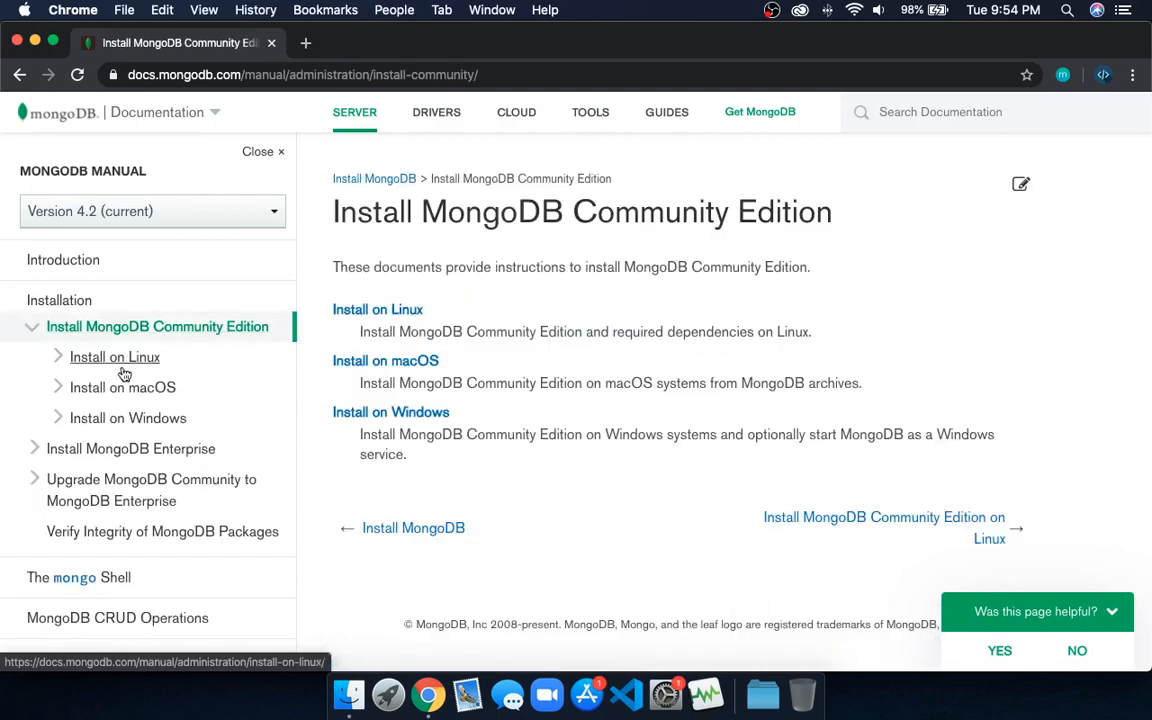
click(122, 388)
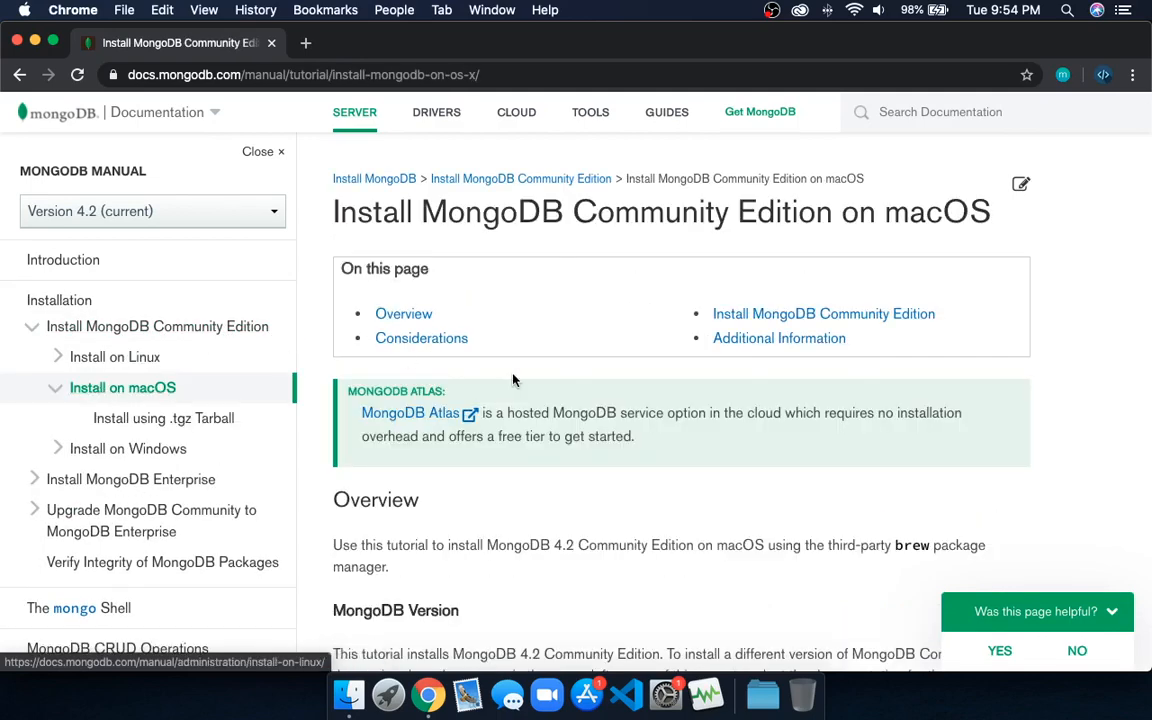
scroll(down, 3)
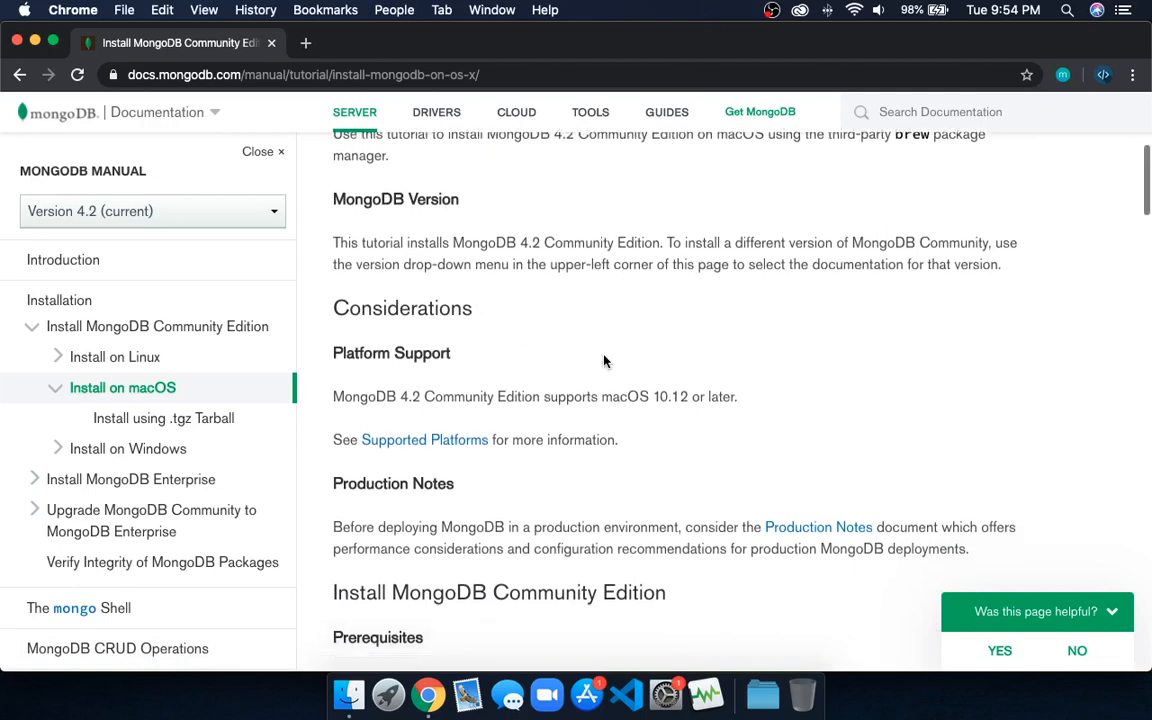
scroll(down, 3)
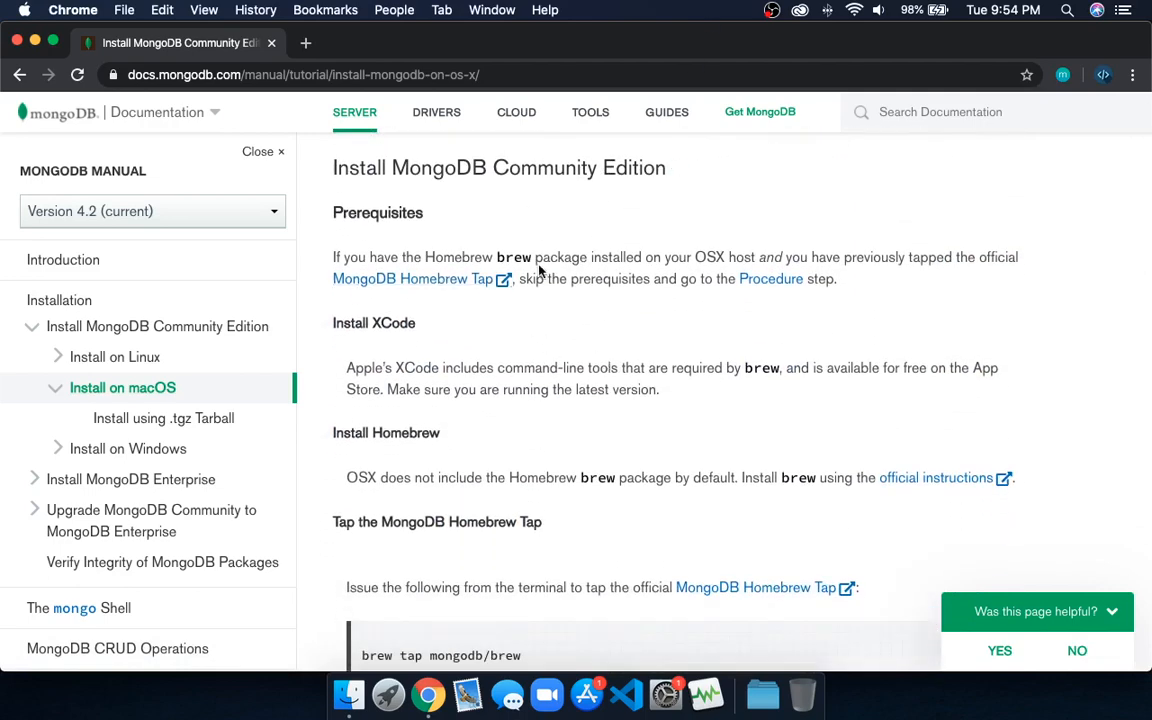
mouse_move(378, 144)
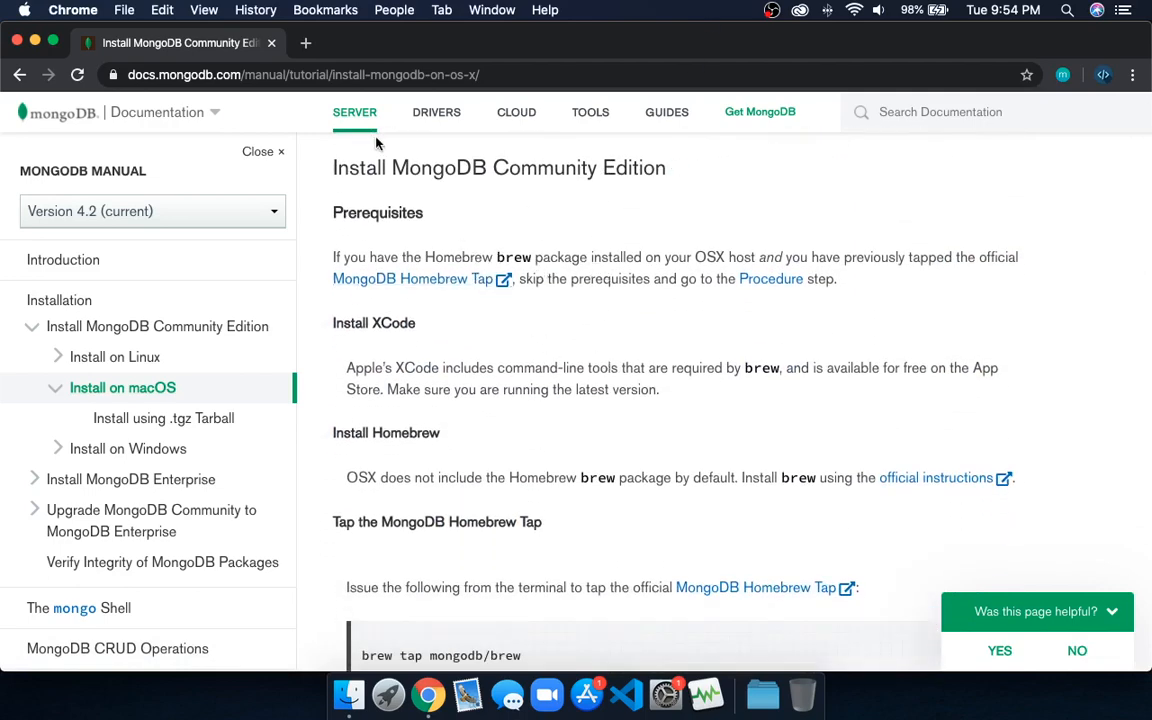
Step: Load the Homebrew install page brew.sh/#install in a new browser tab
click(304, 42)
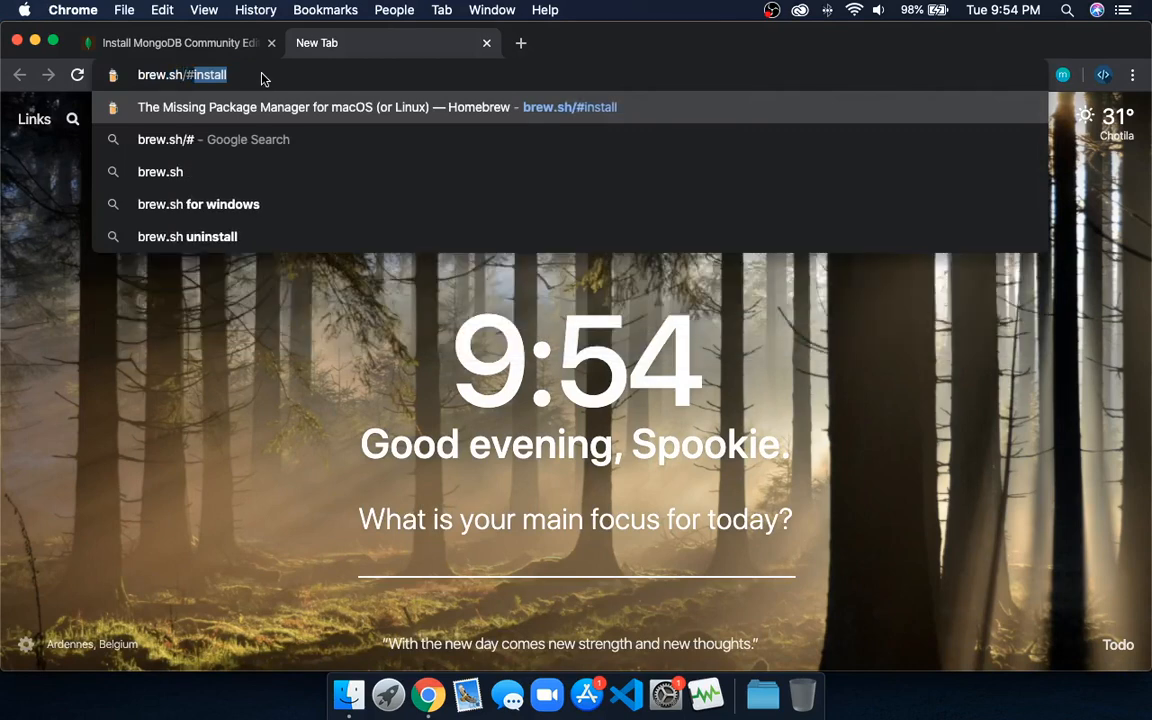
click(352, 108)
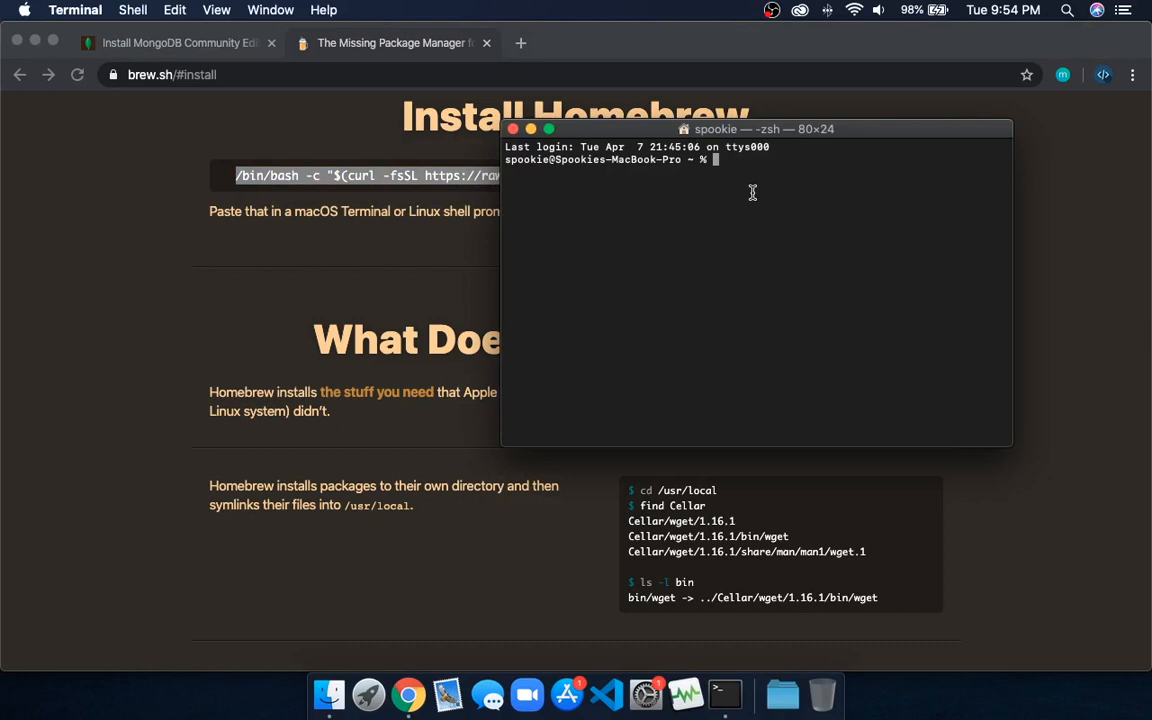
Step: Run 'brew --version' in Terminal, confirming Homebrew 2.2.11 is already installed
text(brew --)
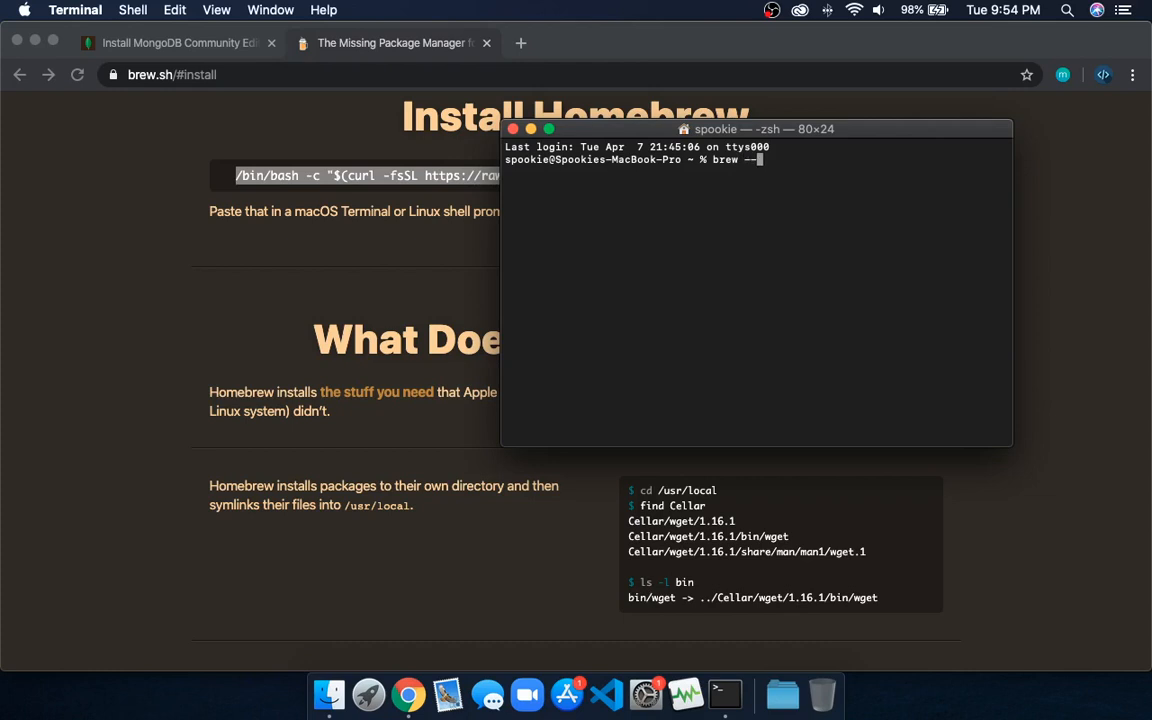
text(version)
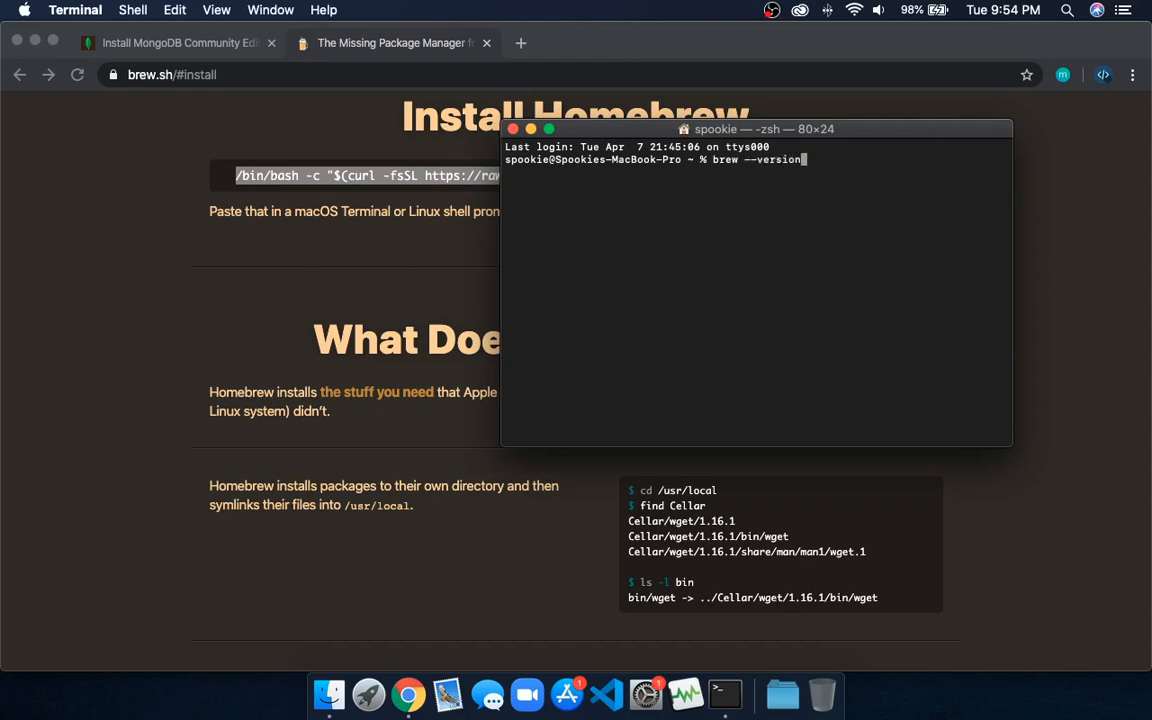
key(Return)
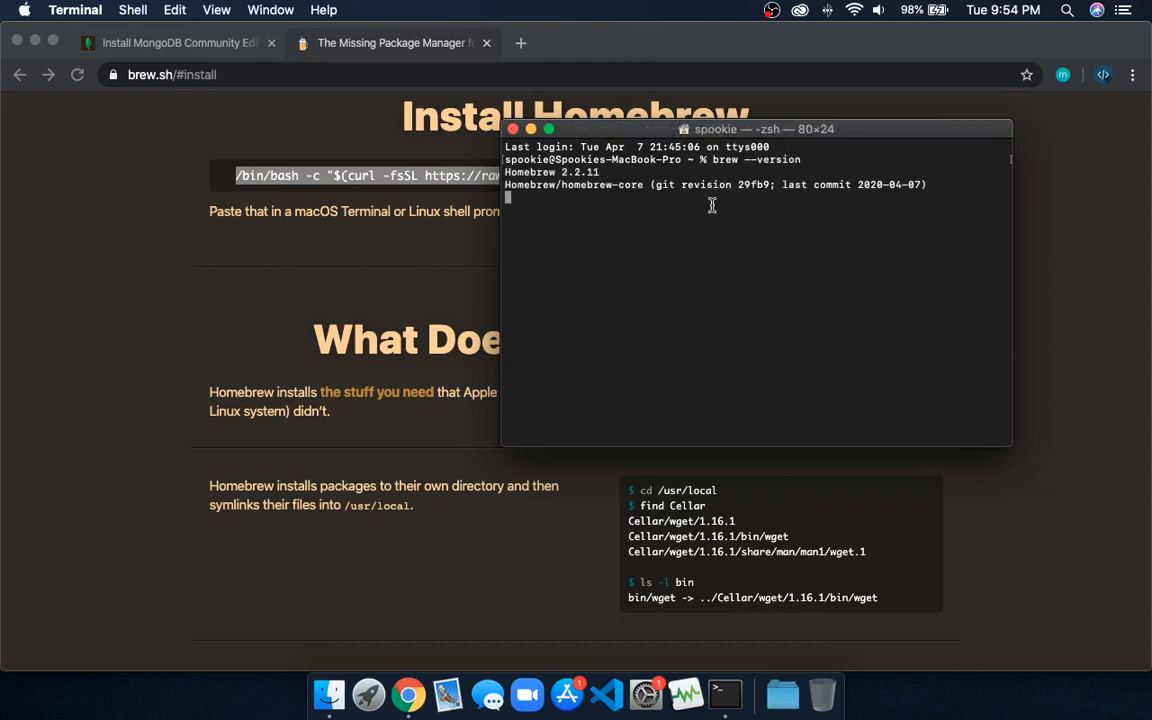
key(Return)
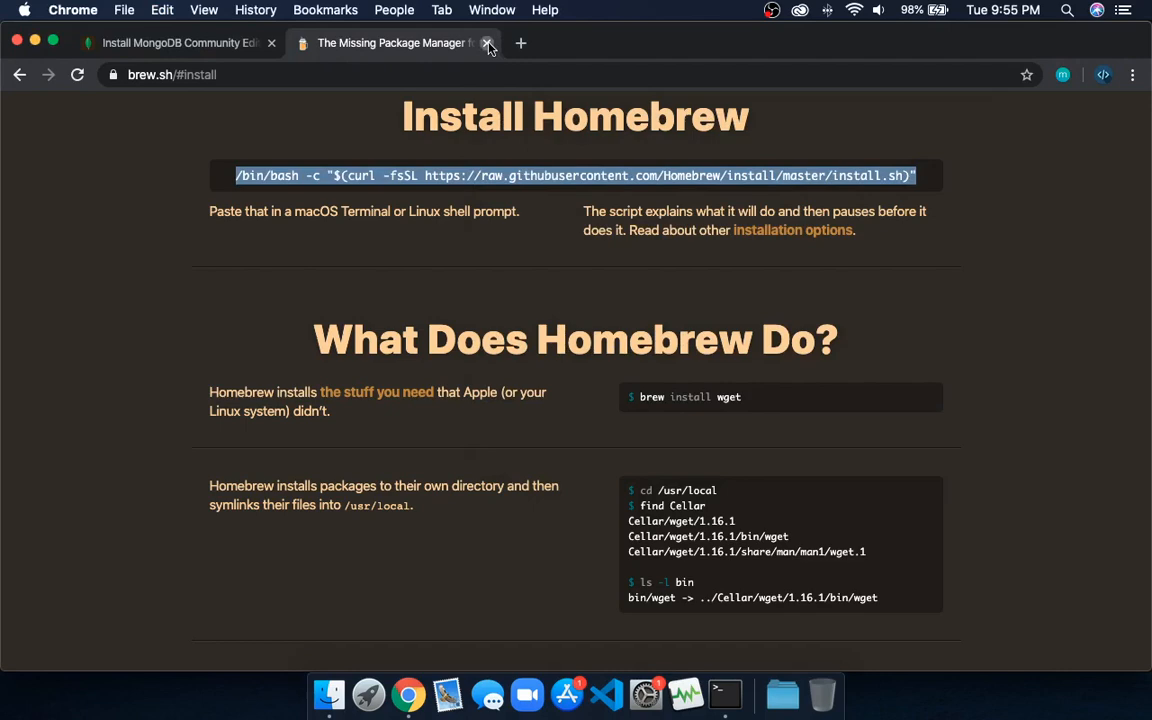
click(488, 44)
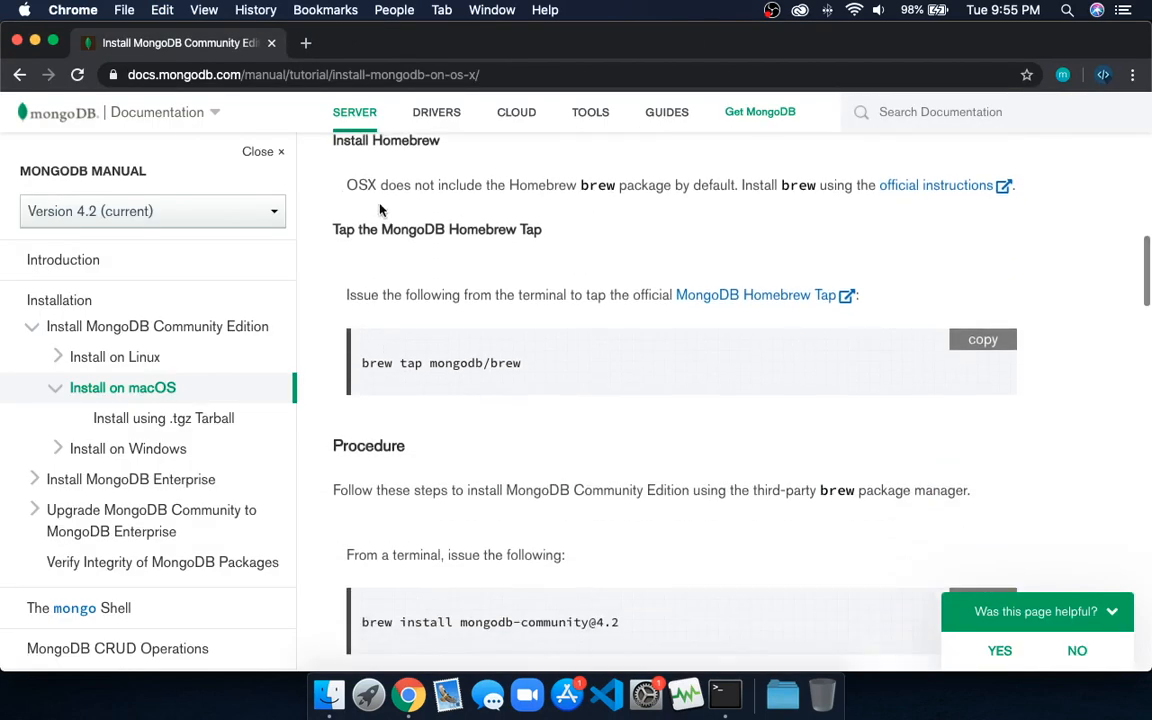
mouse_move(982, 340)
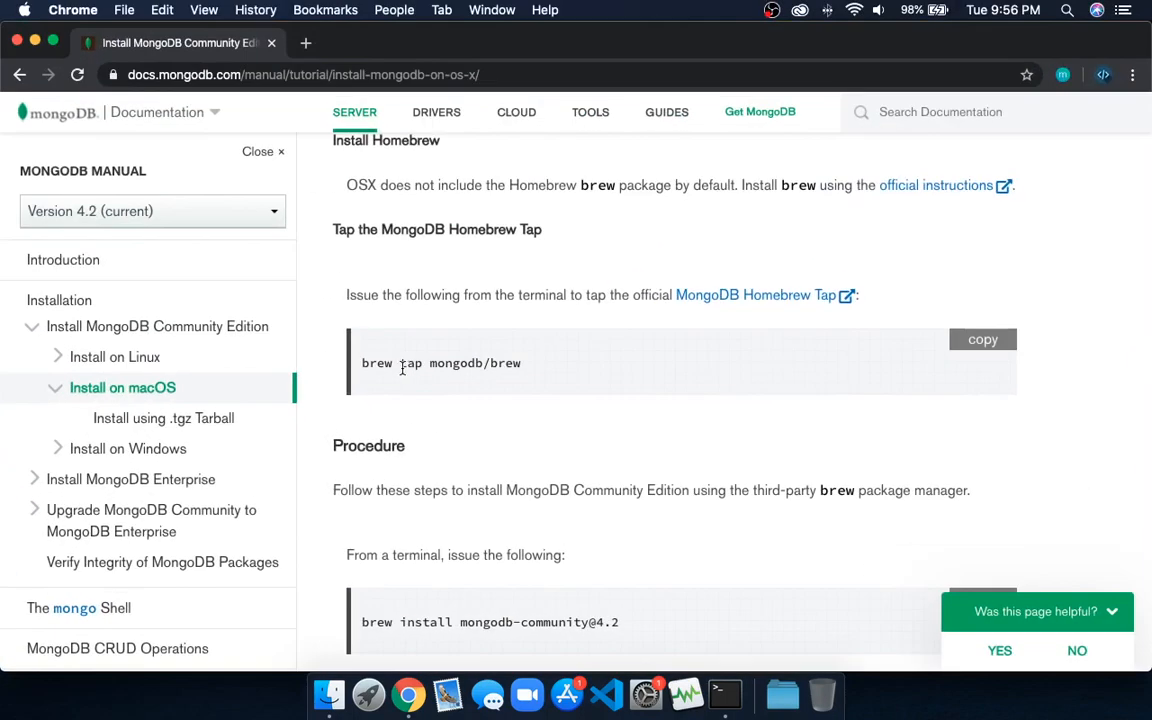
scroll(down, 3)
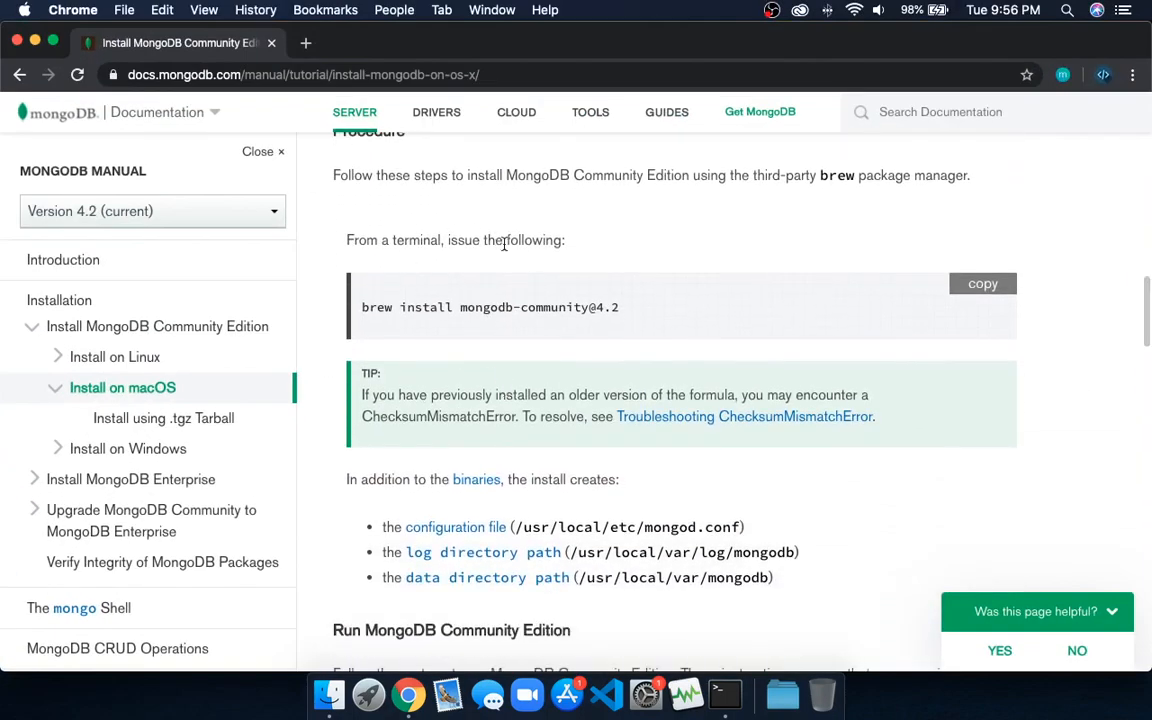
mouse_move(736, 204)
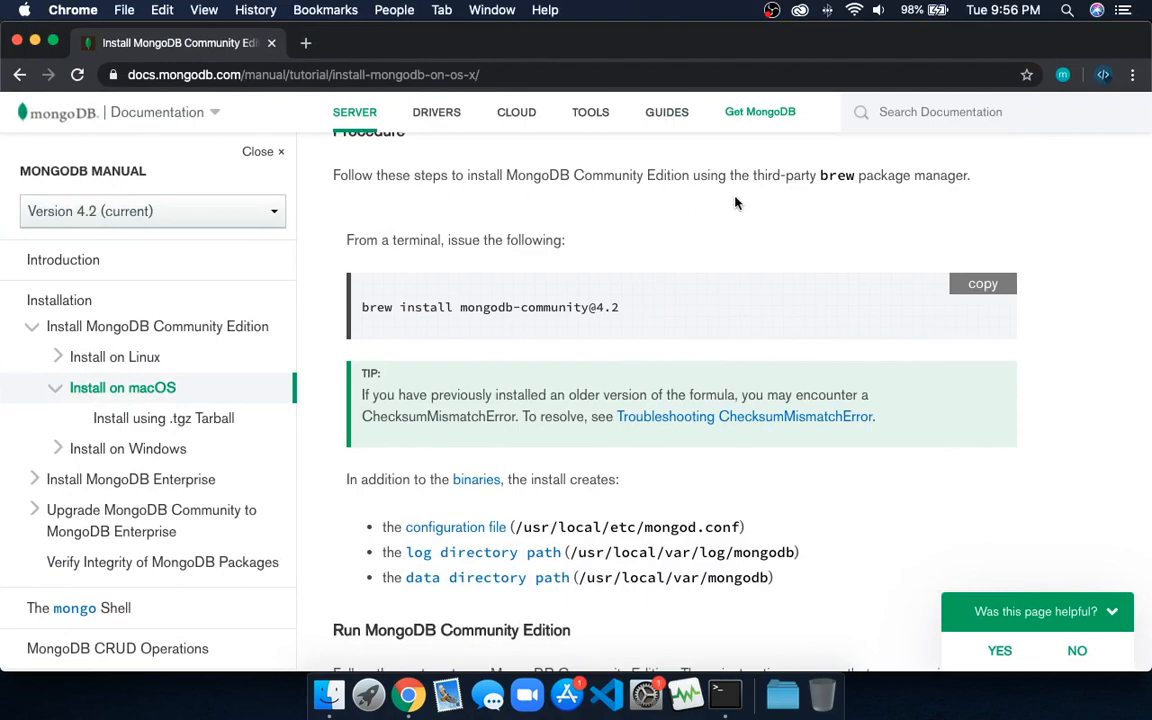
Step: Copy the guide's brew install command into Terminal and run it, installing mongodb-community 4.2.5
click(982, 284)
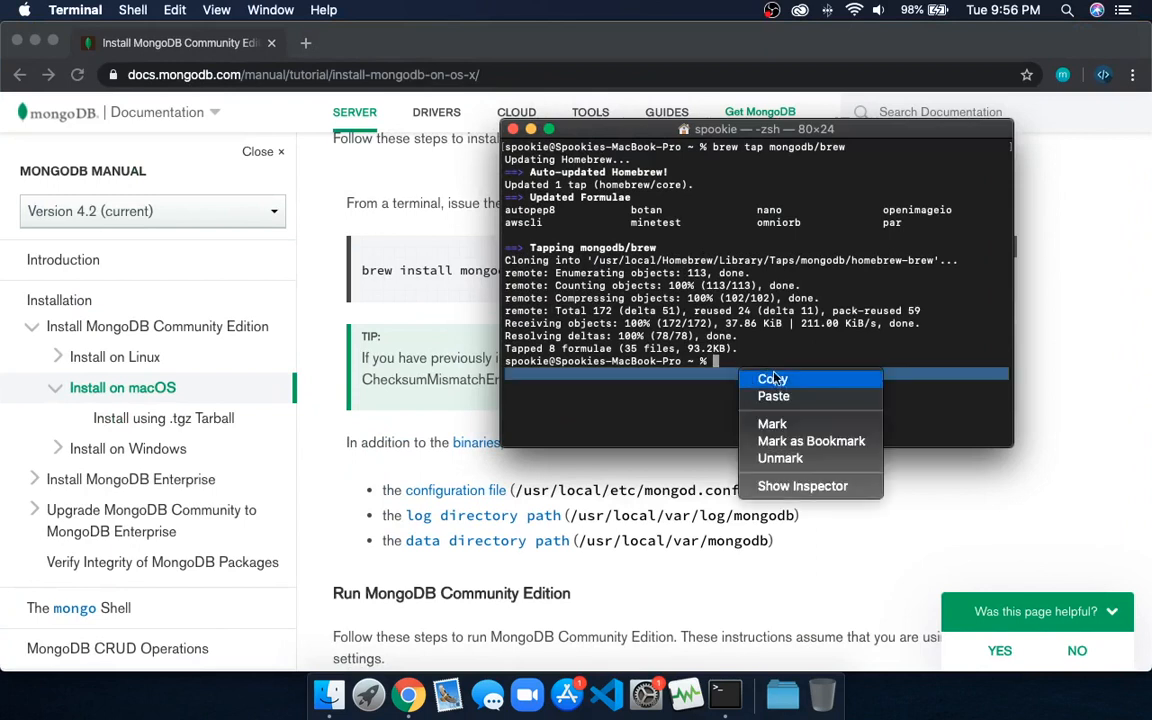
click(772, 396)
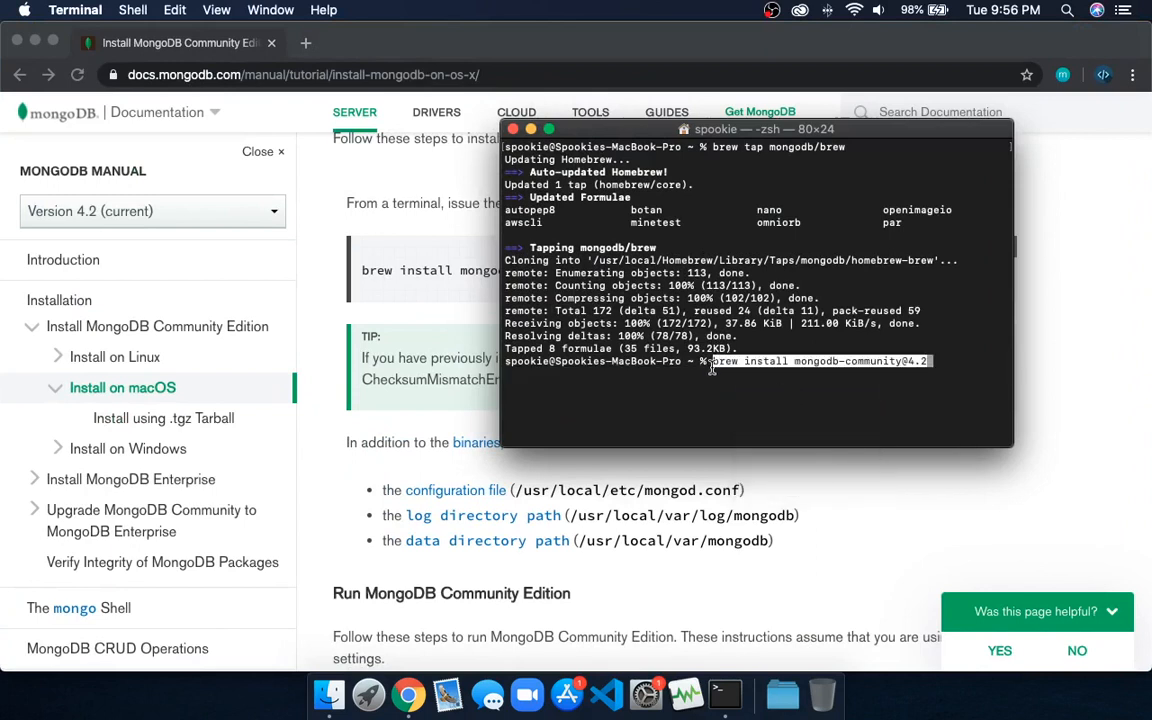
key(Return)
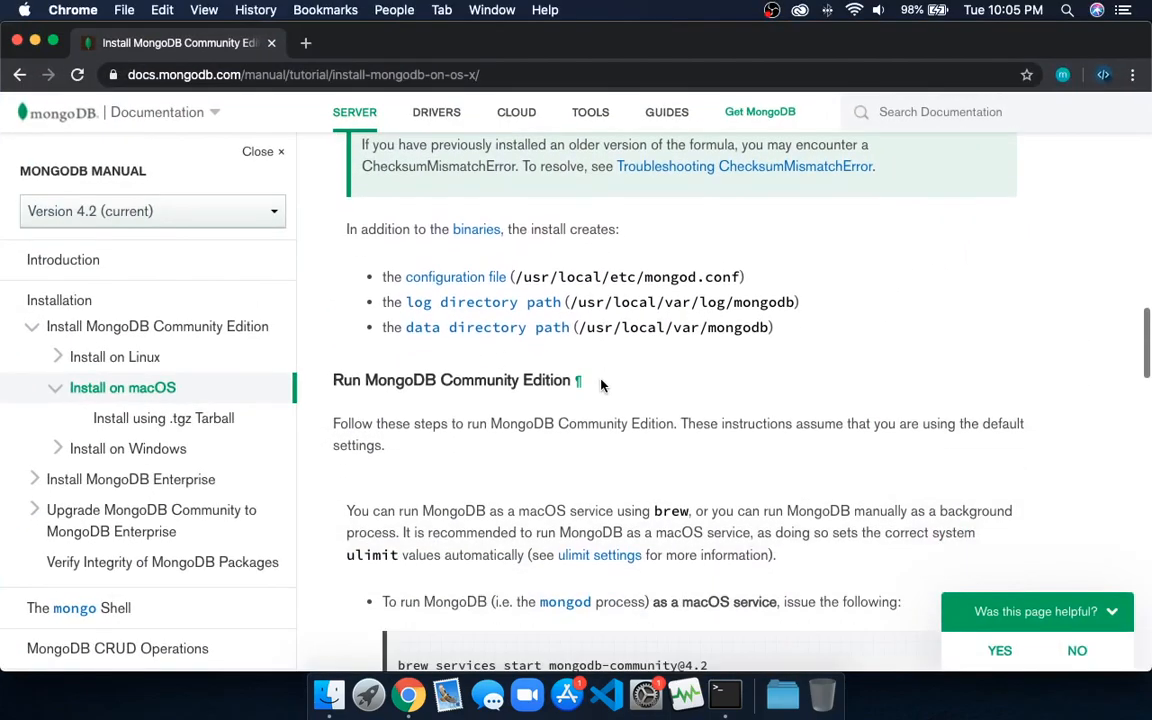
scroll(down, 3)
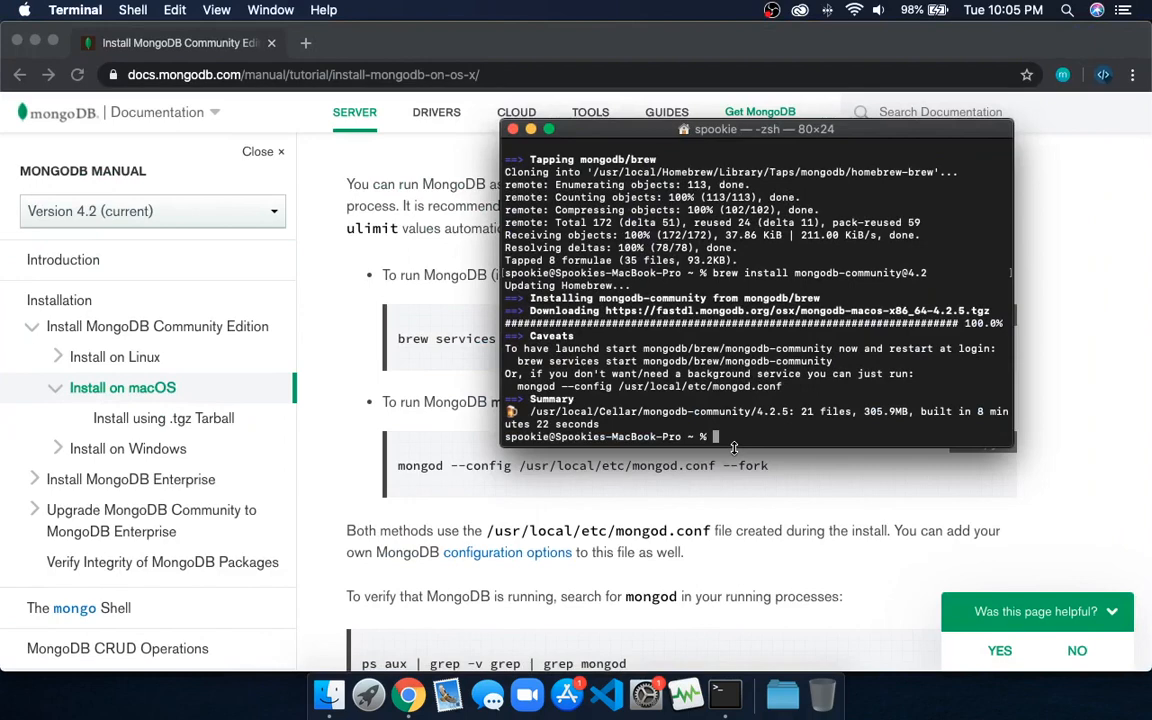
text(brew services start mongodb-community@4.2)
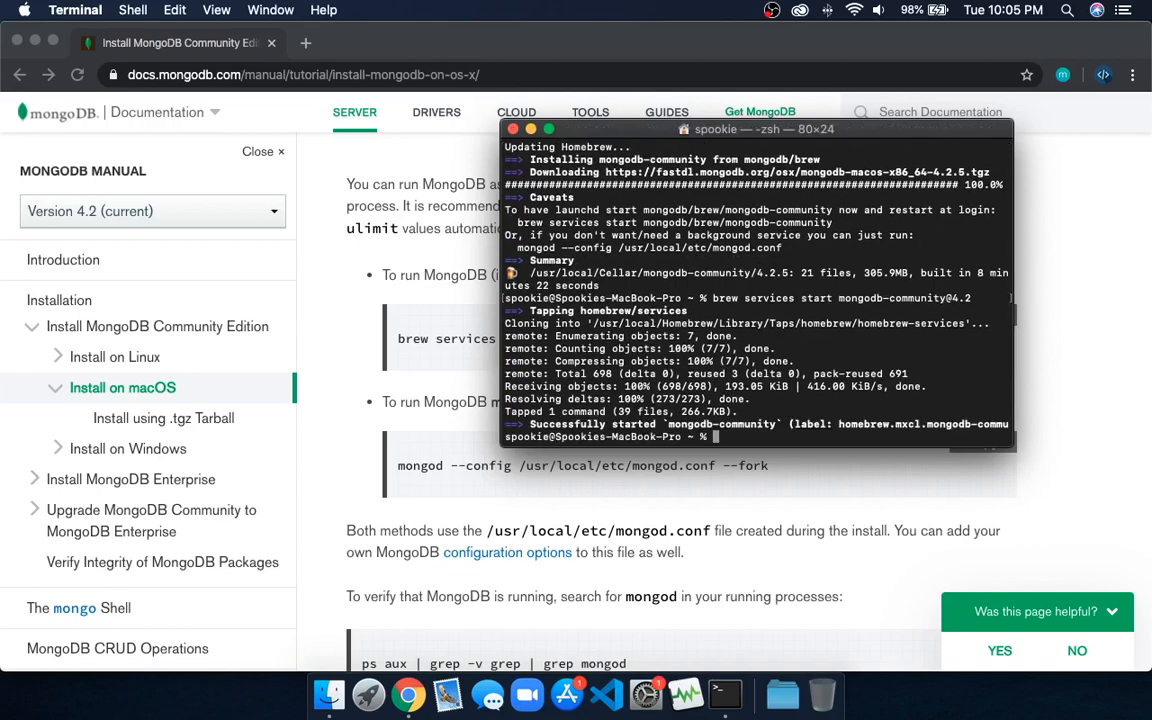
mouse_move(730, 370)
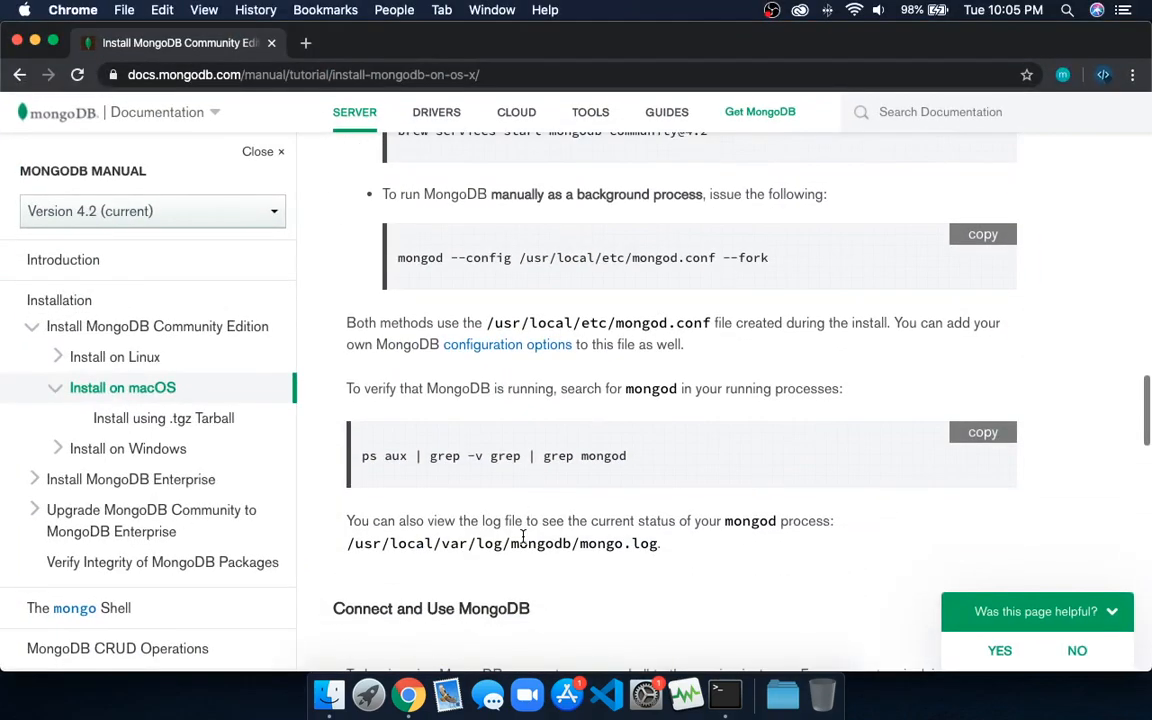
Step: Scroll the guide to its Connect and Use MongoDB section showing the mongo command
scroll(up, 3)
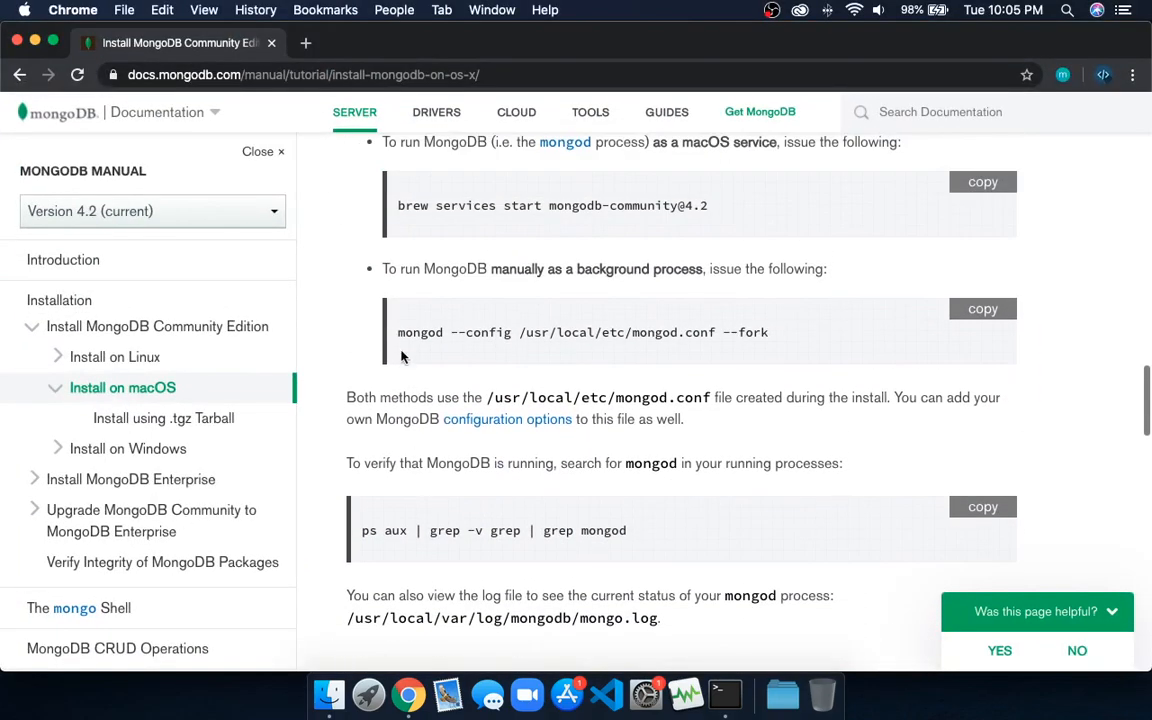
scroll(down, 3)
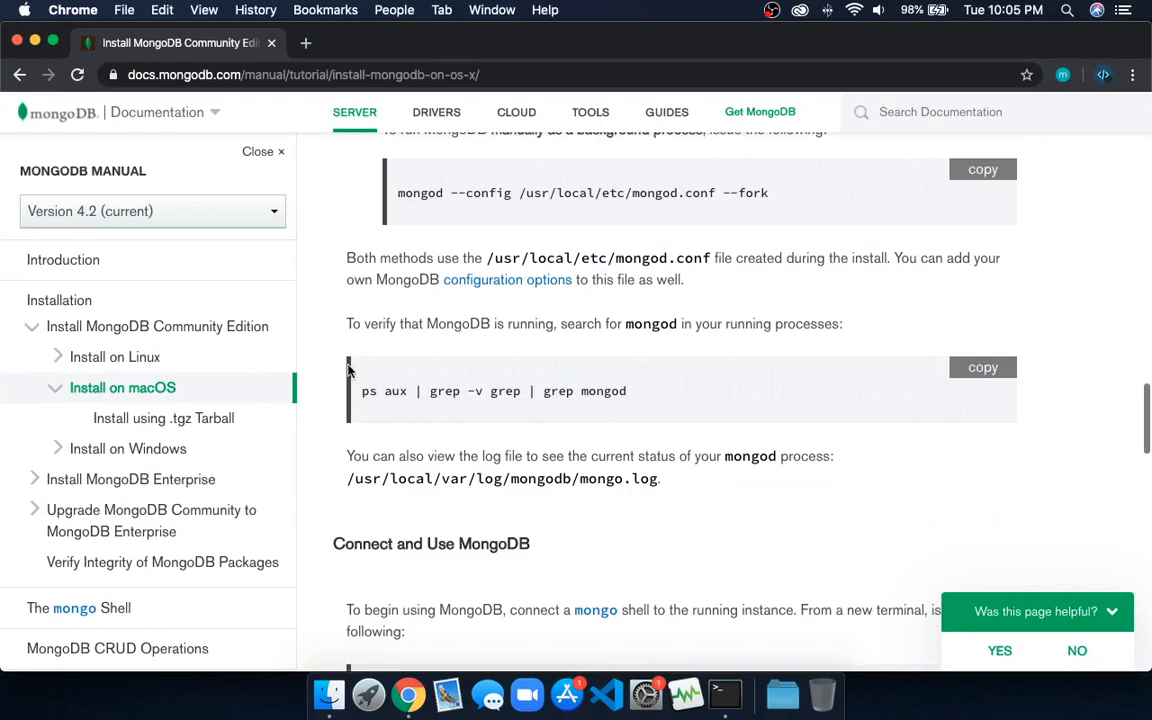
scroll(down, 3)
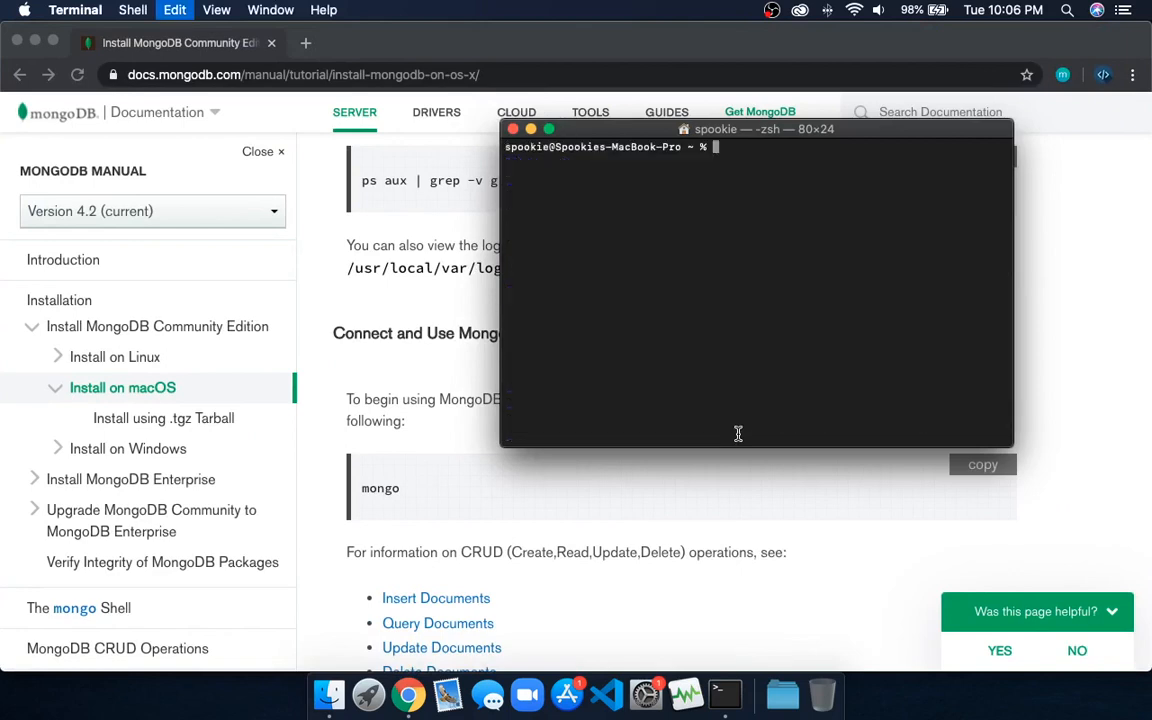
Step: Launch the mongo shell and run 'show dbs' to list the admin, config and local databases
text(mongo)
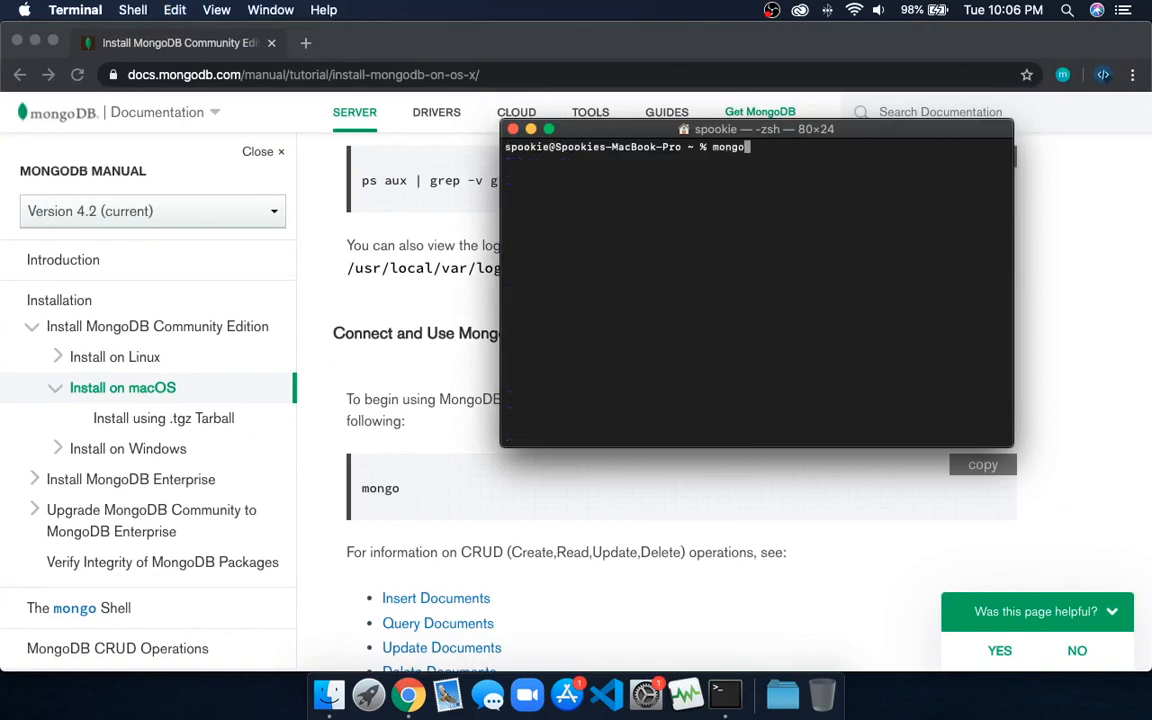
key(Return)
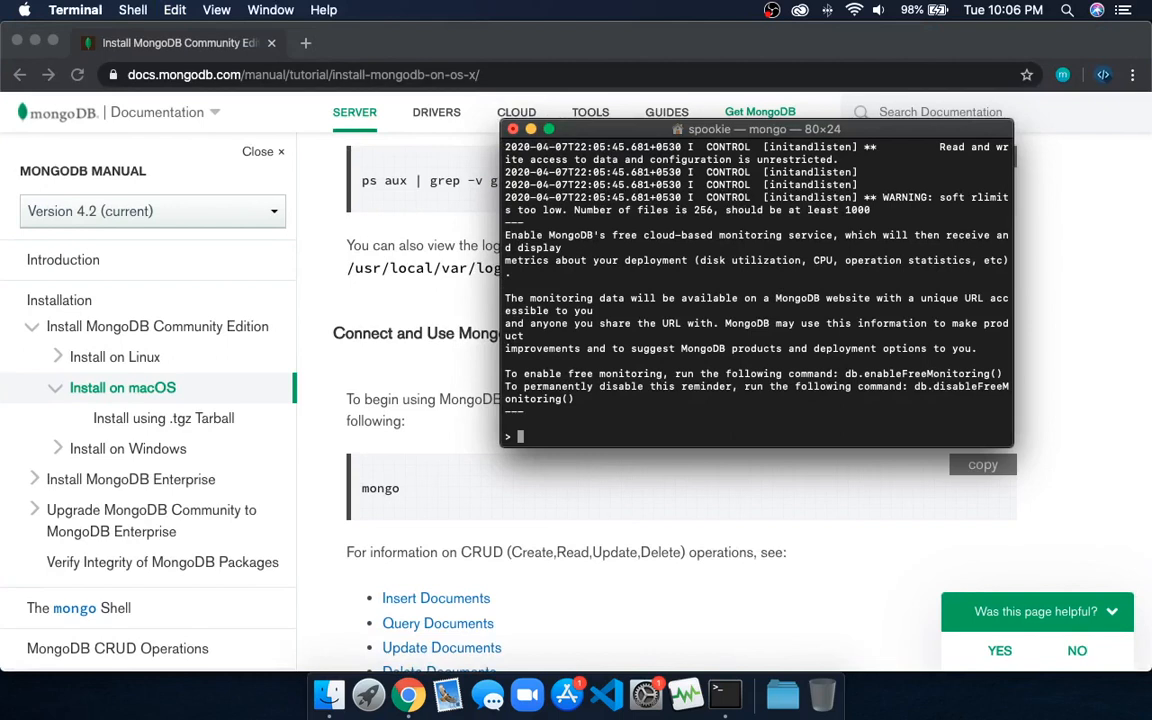
text(show db)
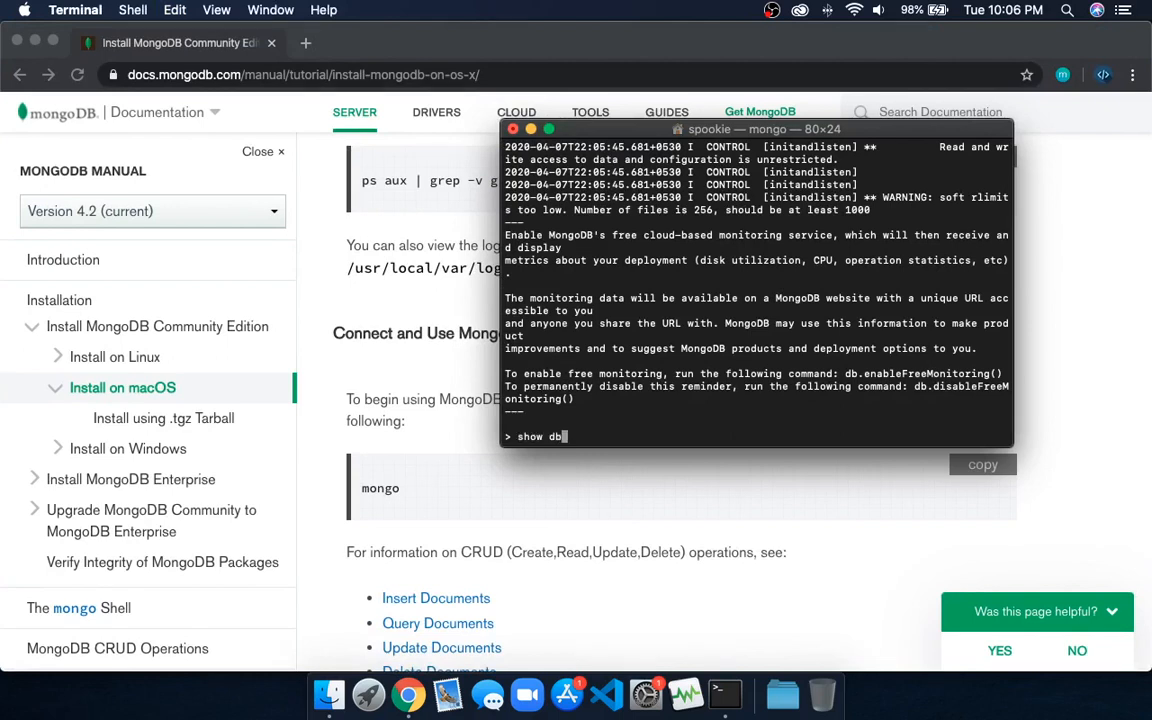
key(Return)
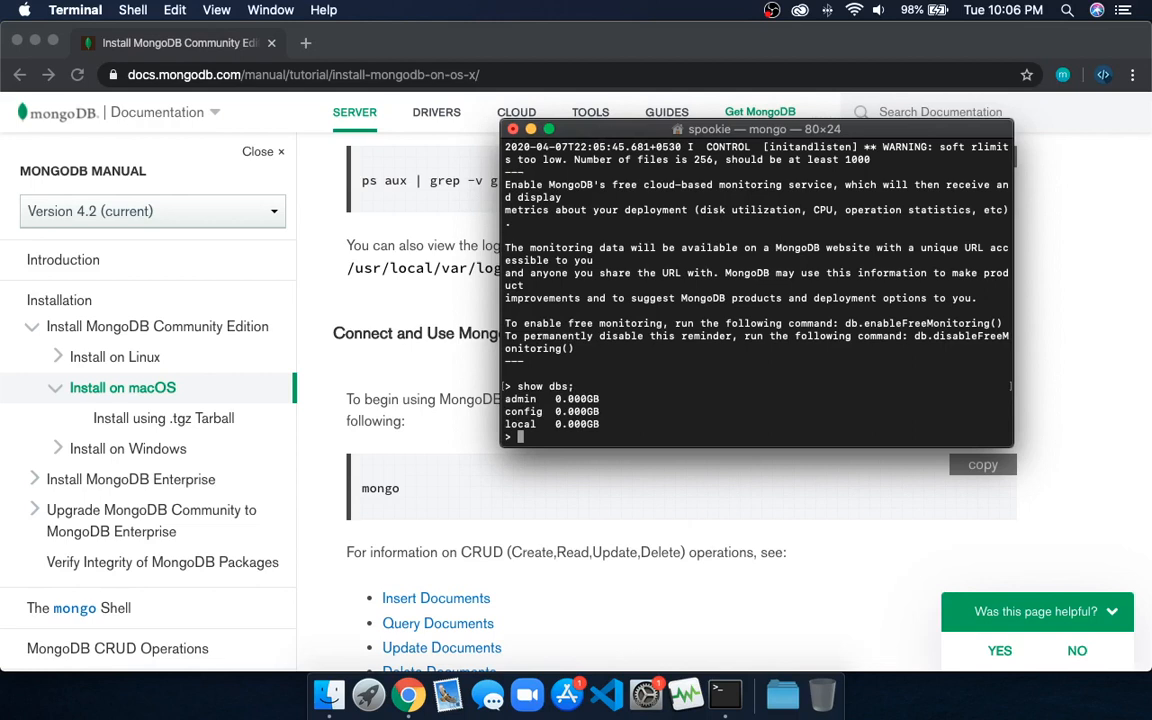